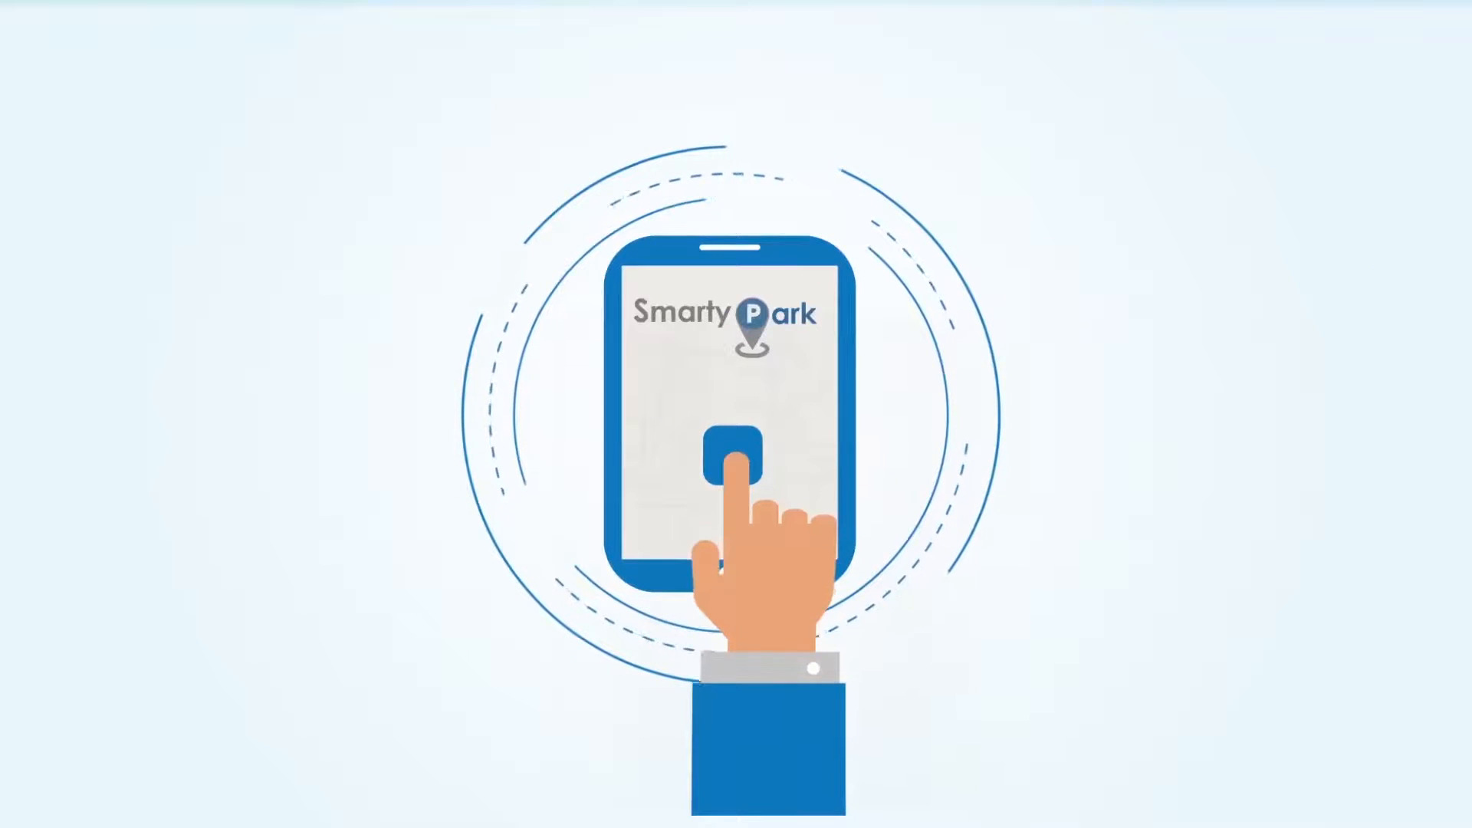
{"action": "left_click", "coordinate": [737, 463]}
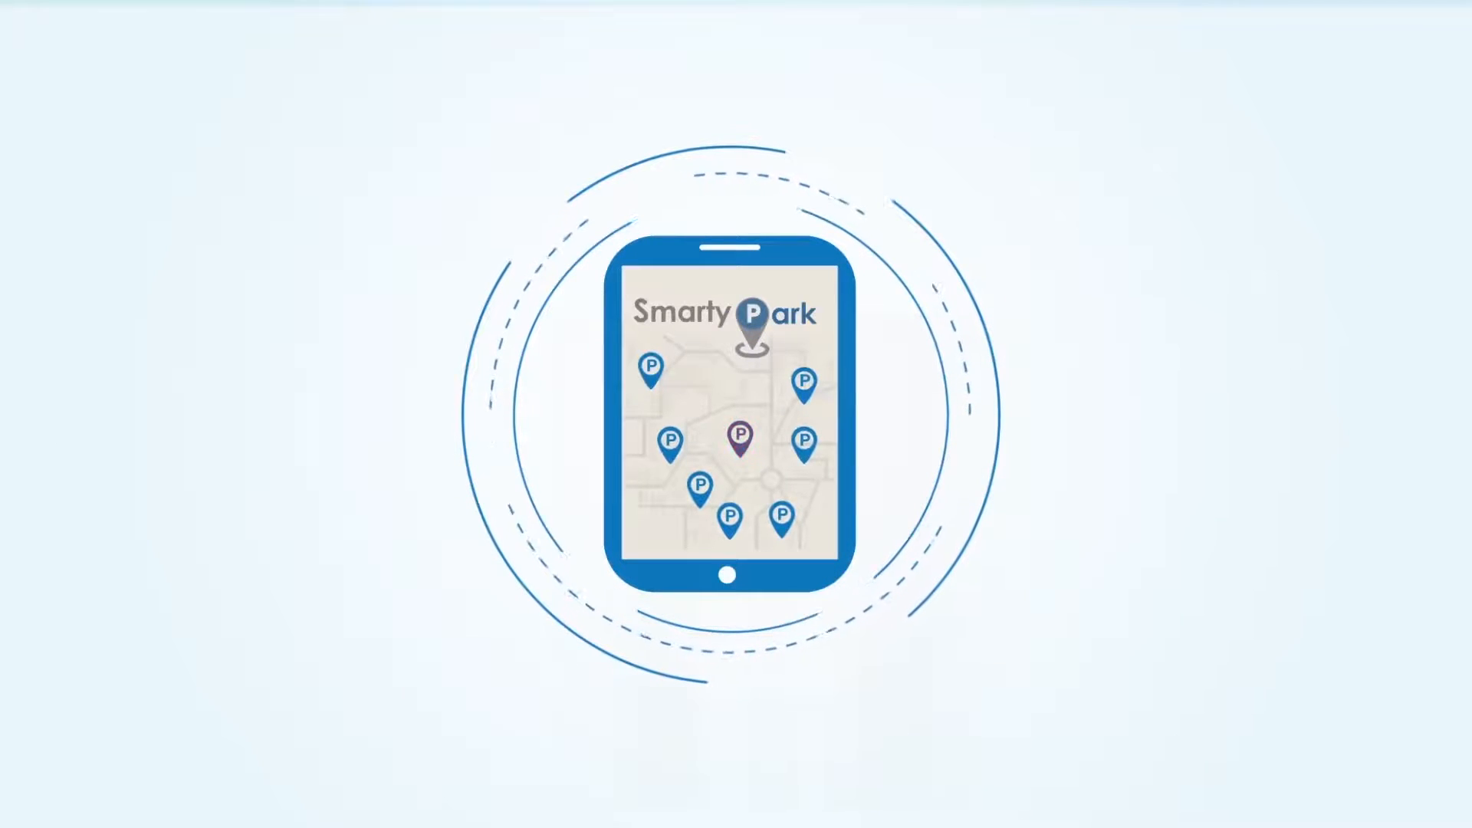